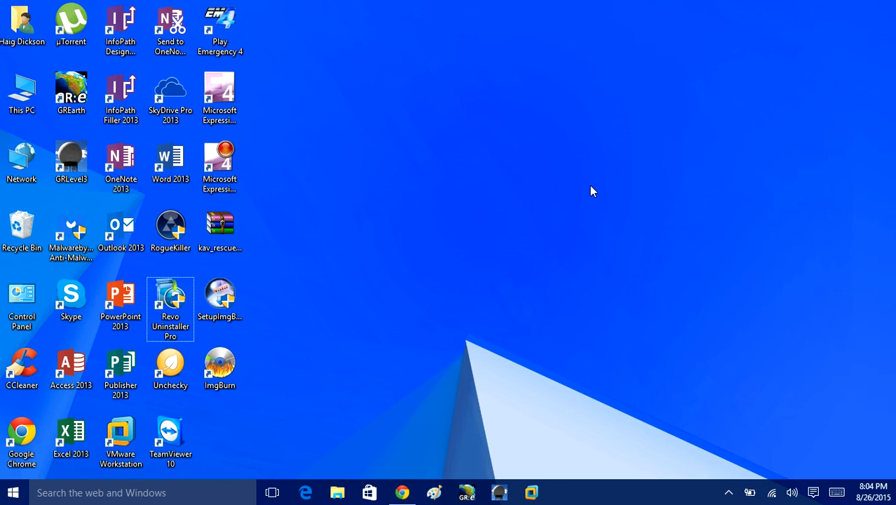
pyautogui.moveTo(567, 194)
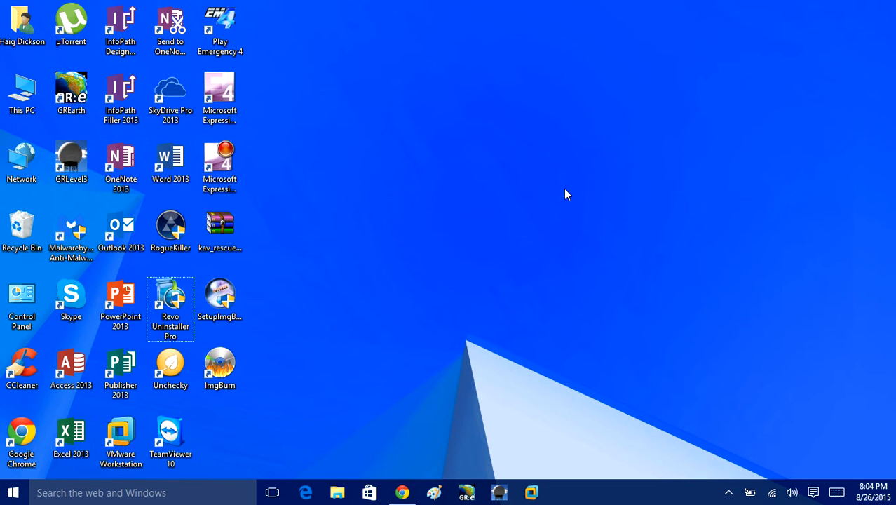
pyautogui.moveTo(563, 193)
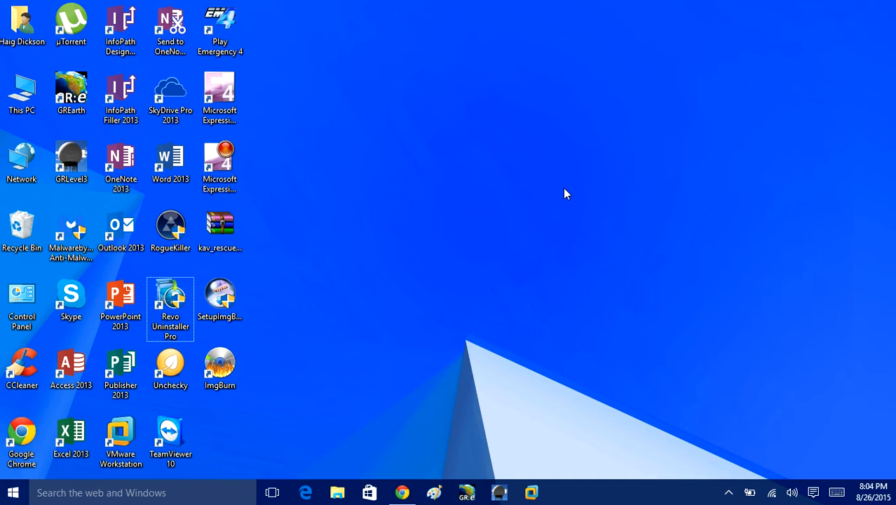
pyautogui.moveTo(611, 143)
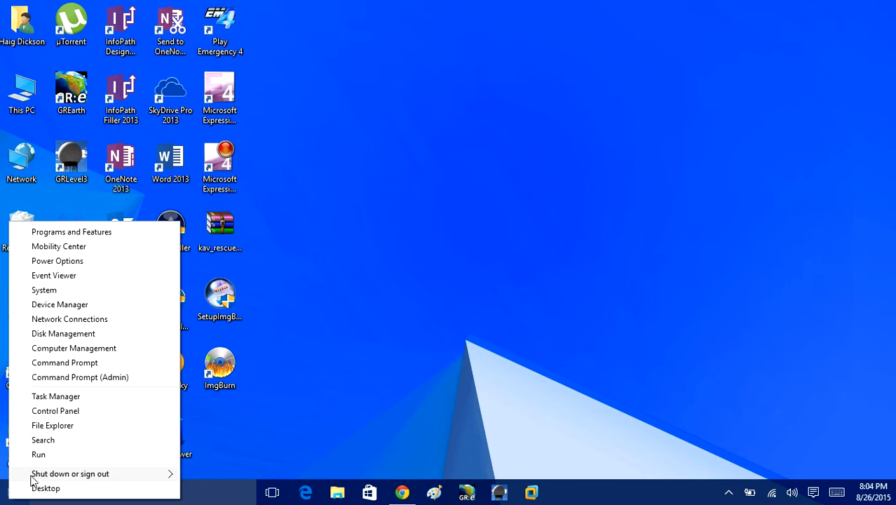
# Browse Control Panel's 32 installed programs, viewing Unchecky's details, then close the window.
pyautogui.click(54, 410)
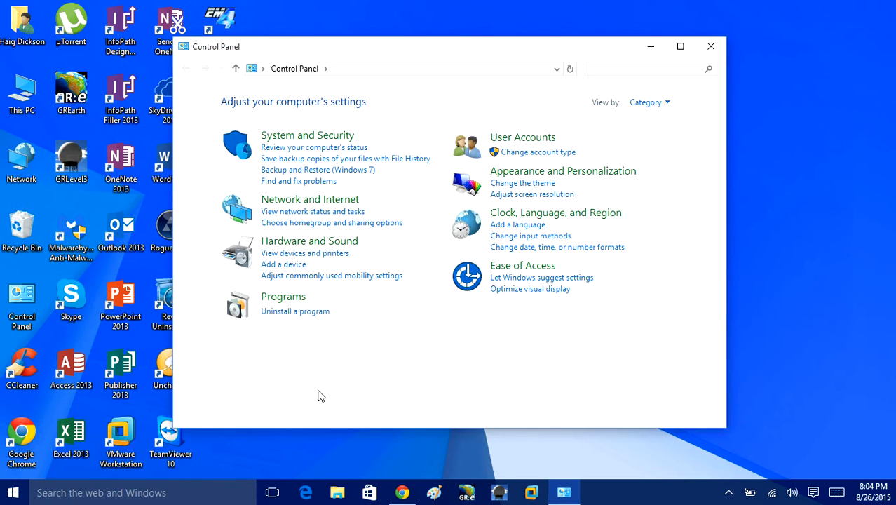
pyautogui.click(294, 311)
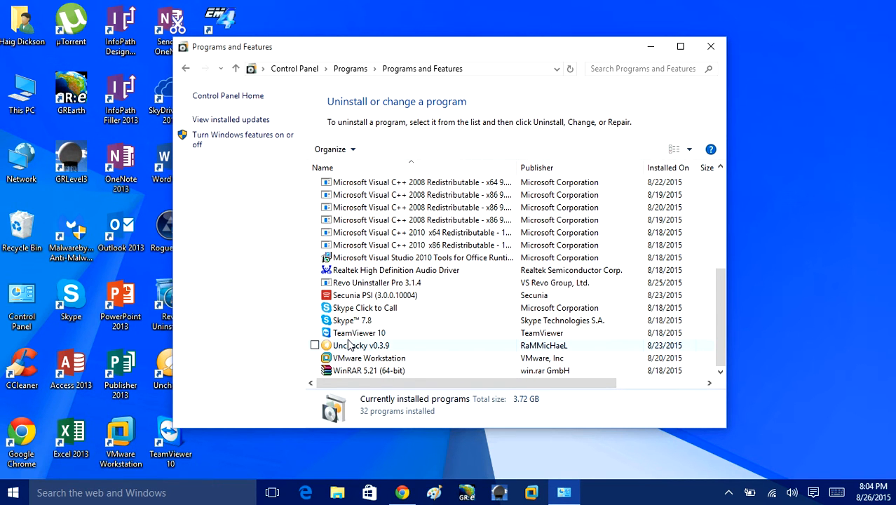
pyautogui.click(361, 345)
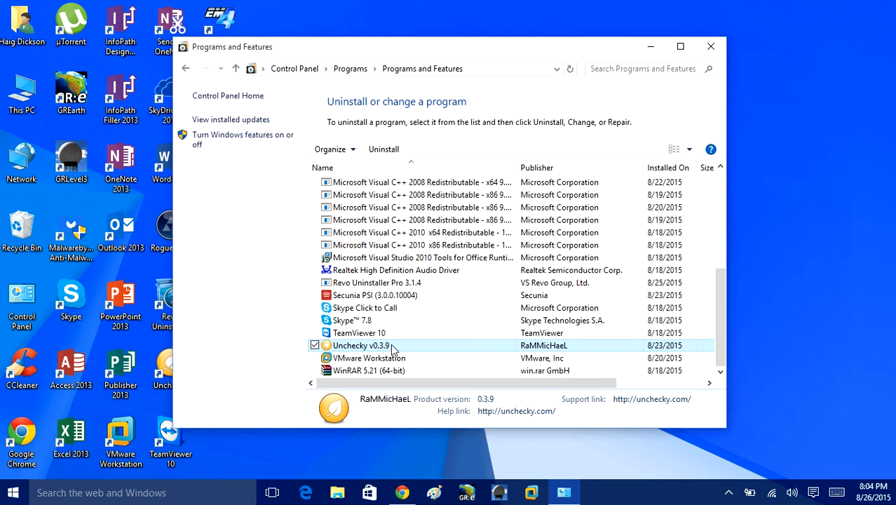
pyautogui.moveTo(326, 113)
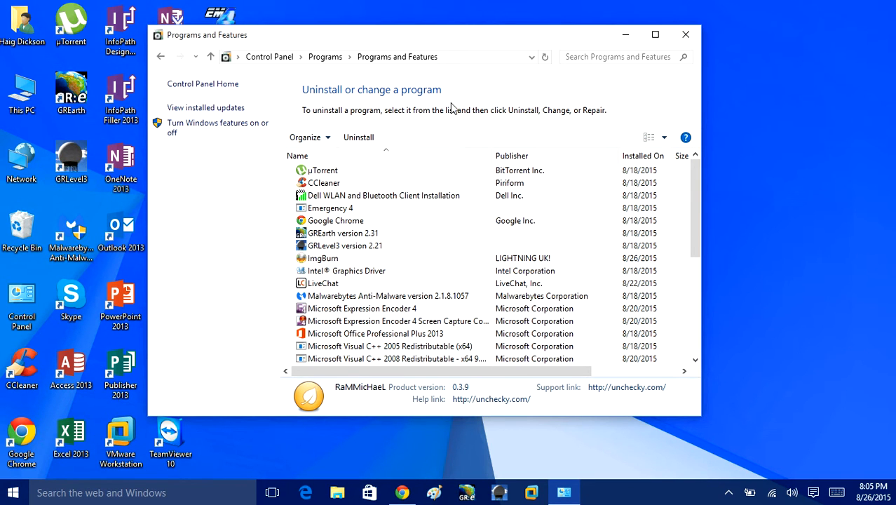
pyautogui.click(685, 34)
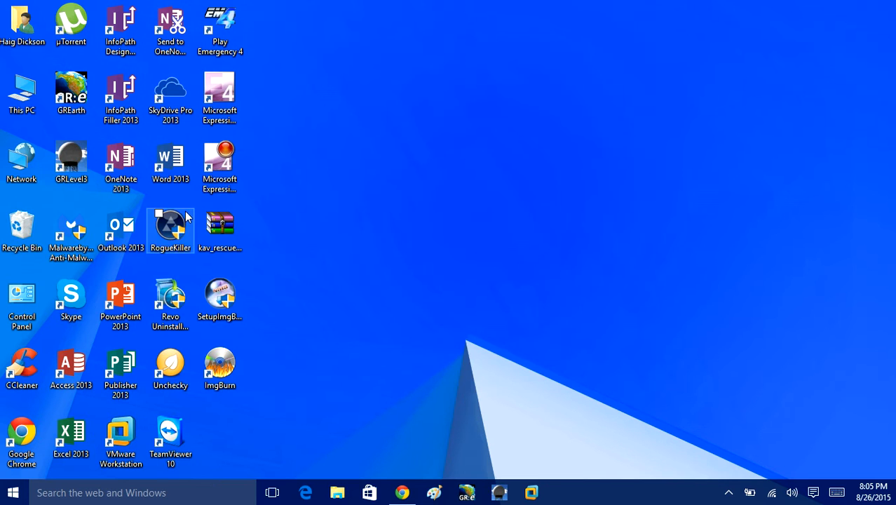
# Launch Revo Uninstaller Pro, select LiveChat, and cancel LiveChat's setup wizard.
pyautogui.doubleClick(170, 295)
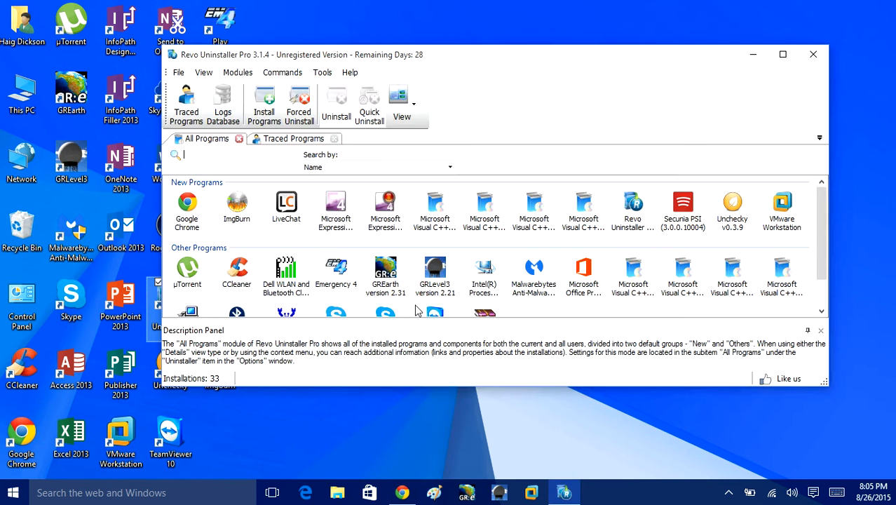
pyautogui.click(286, 207)
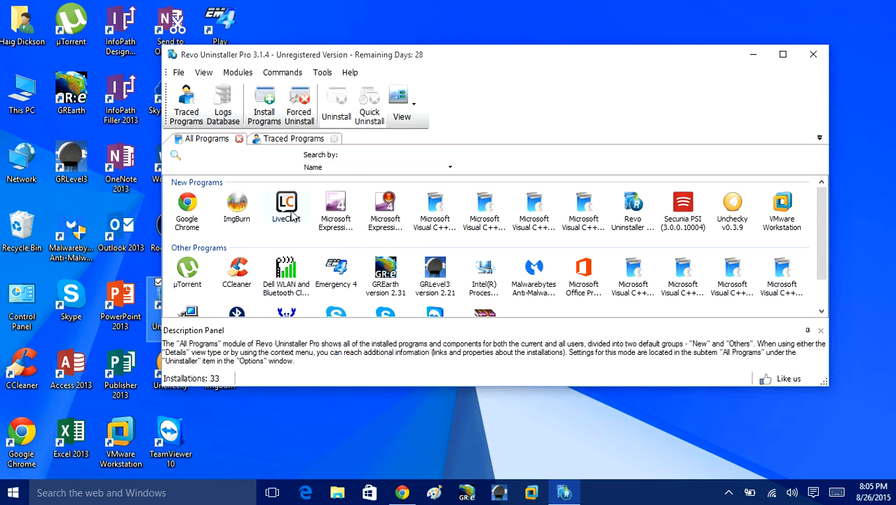
pyautogui.moveTo(286, 207)
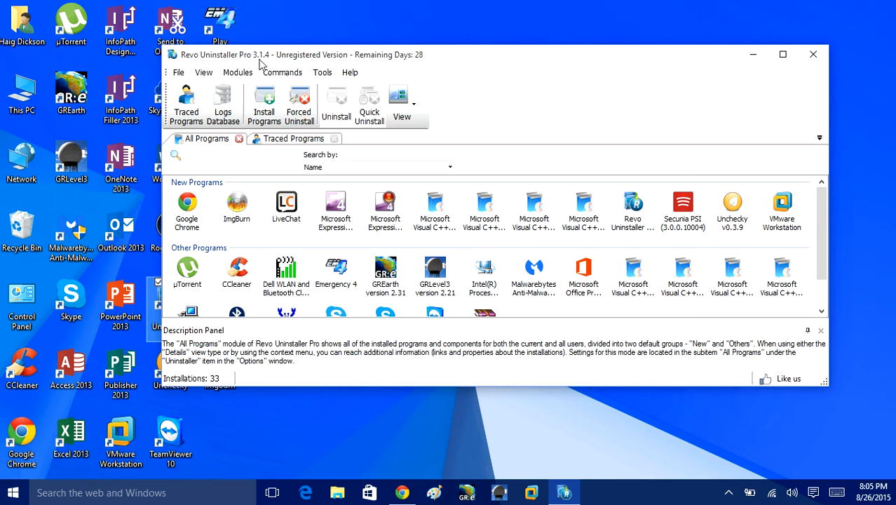
pyautogui.moveTo(412, 65)
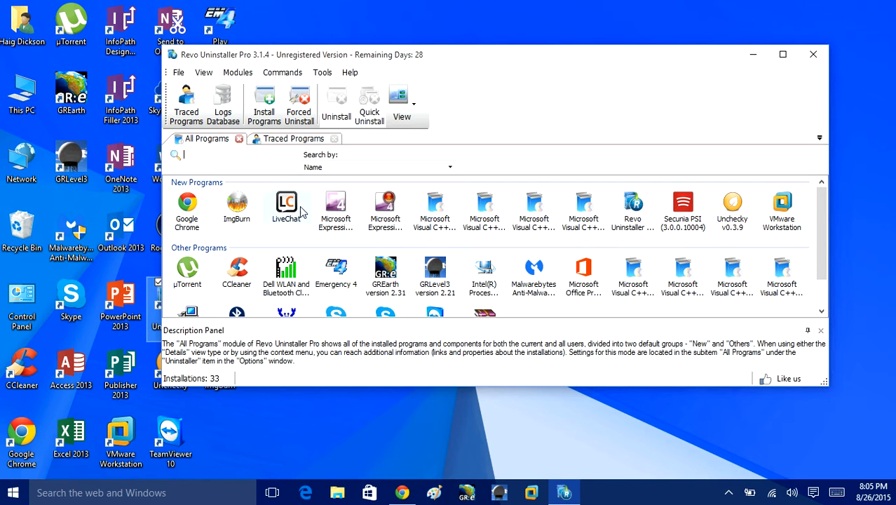
pyautogui.moveTo(286, 203)
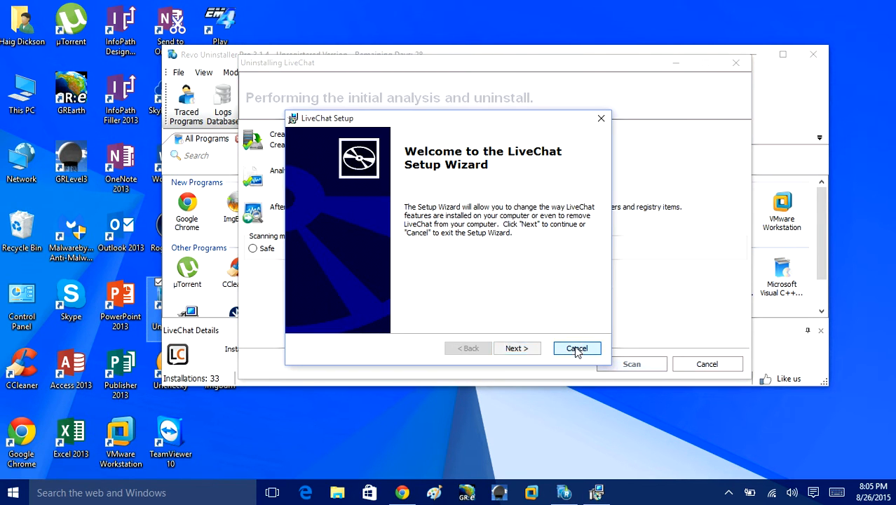
pyautogui.click(577, 349)
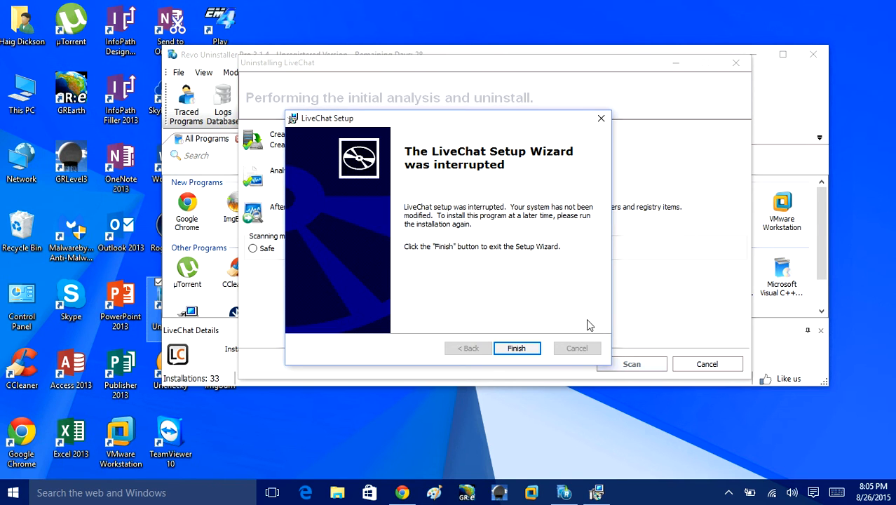
pyautogui.click(516, 348)
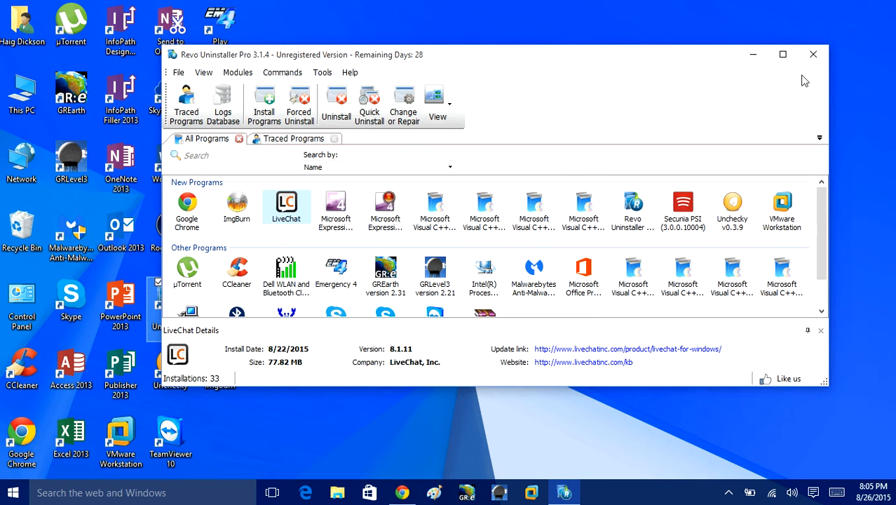
# Maximize Revo and run LiveChat's uninstaller through to completion.
pyautogui.click(782, 54)
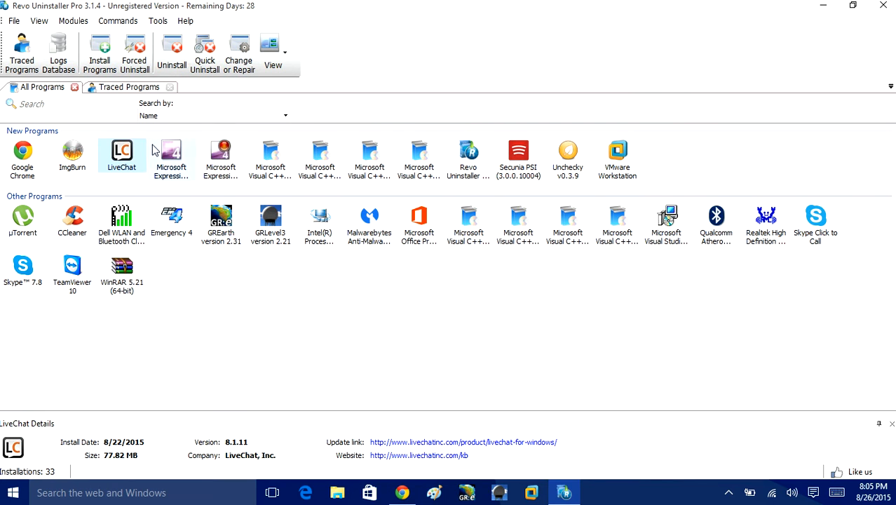
pyautogui.moveTo(122, 154)
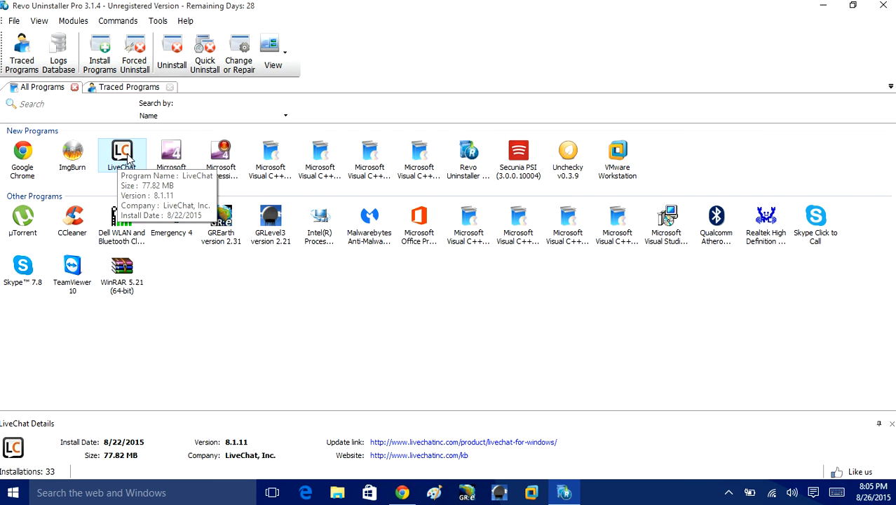
pyautogui.click(172, 50)
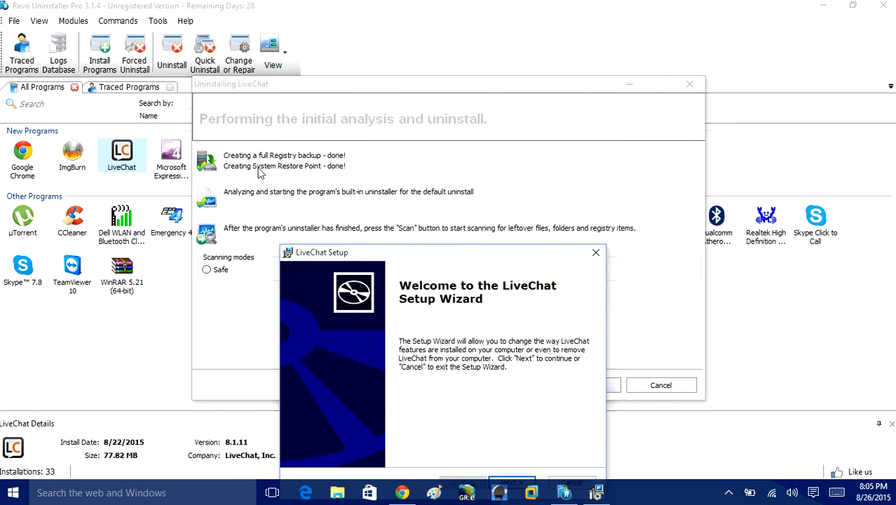
pyautogui.moveTo(449, 255)
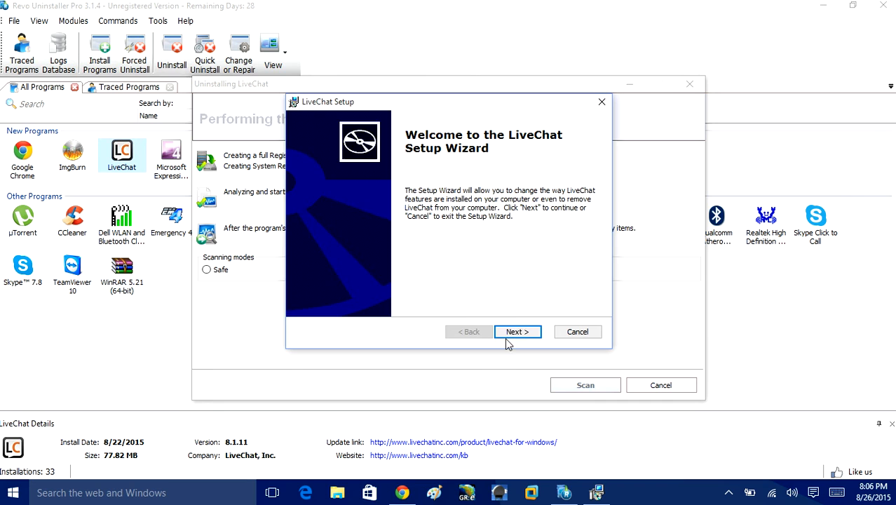
pyautogui.click(518, 332)
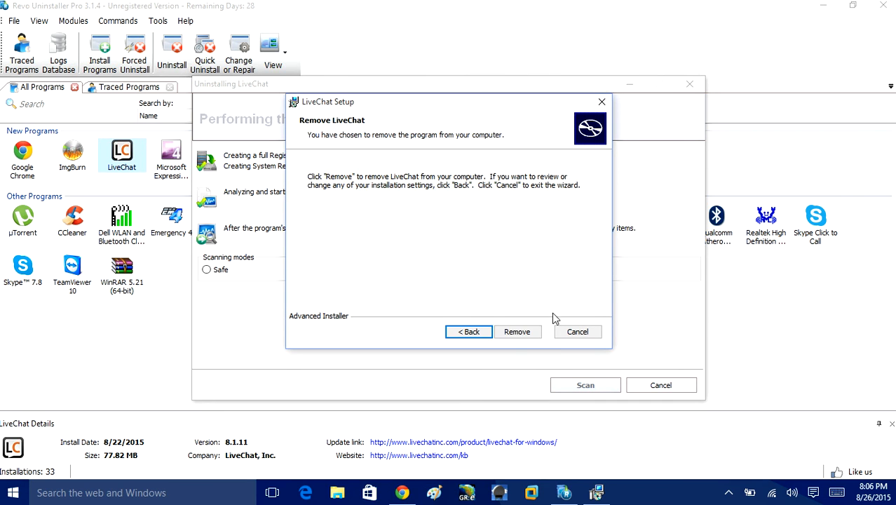
pyautogui.click(517, 331)
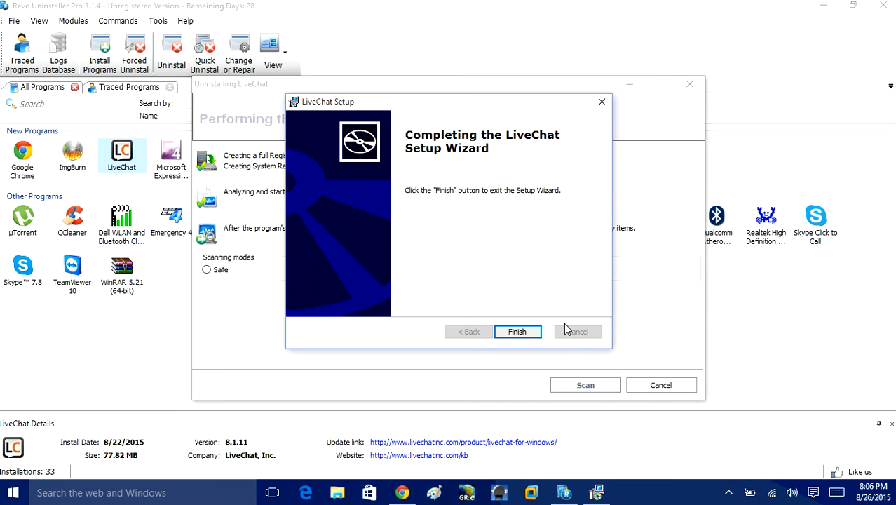
pyautogui.click(517, 331)
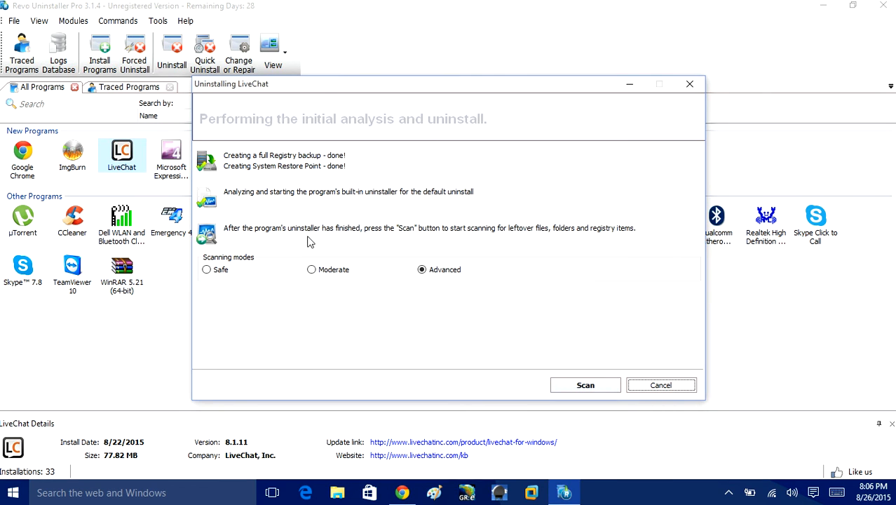
# Run an Advanced-mode leftover scan for LiveChat, finding a leftover registry entry.
pyautogui.click(207, 270)
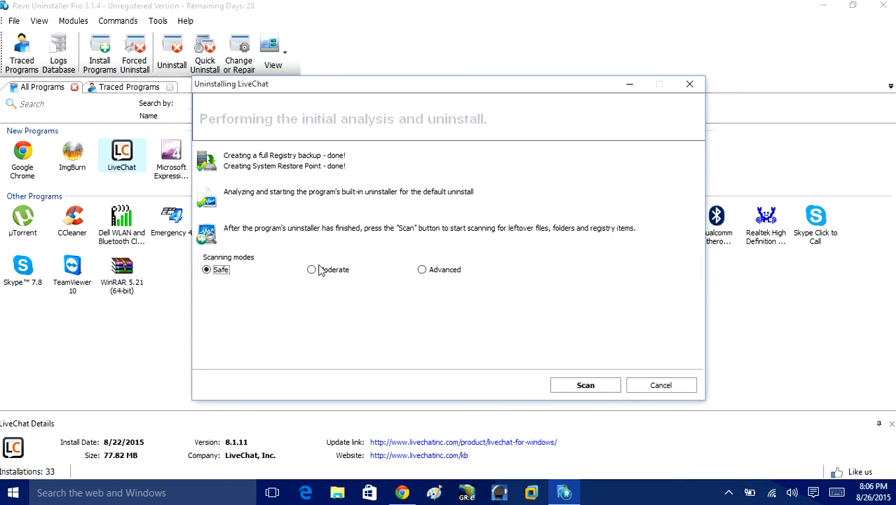
pyautogui.click(421, 270)
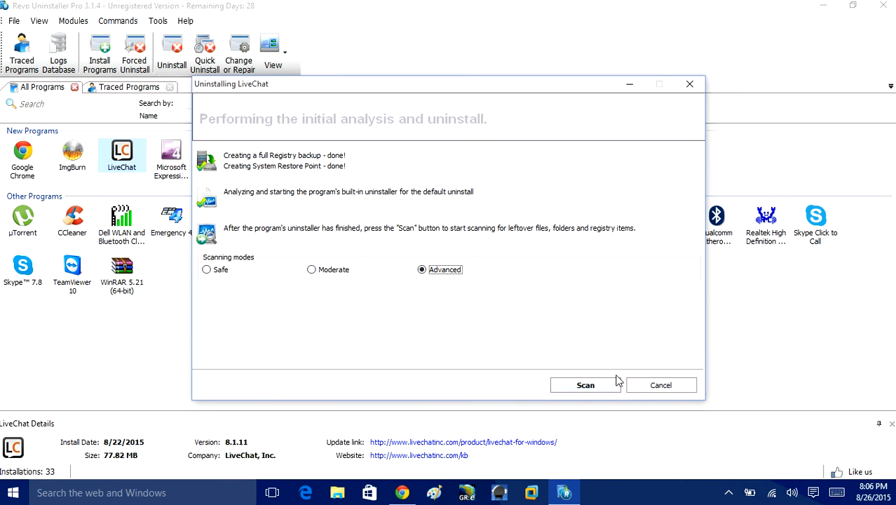
pyautogui.click(585, 386)
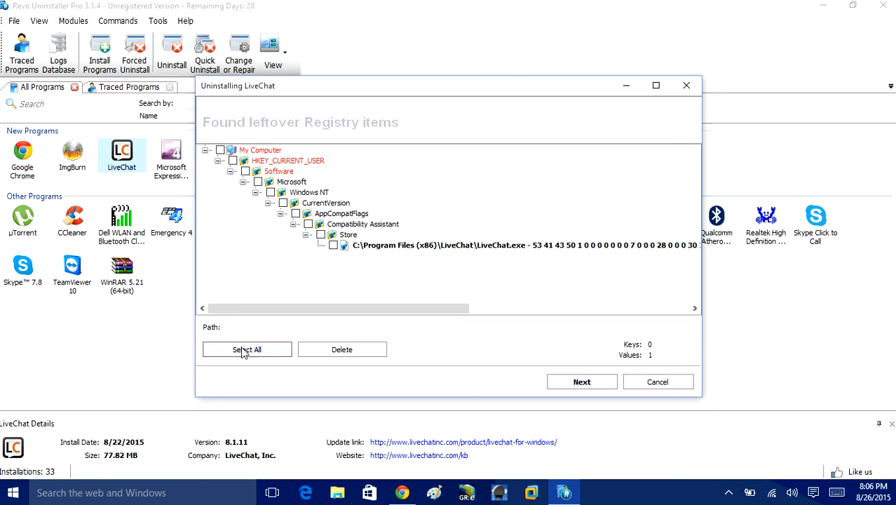
# Select and delete all of LiveChat's leftover registry items, then its leftover files and folders.
pyautogui.click(246, 349)
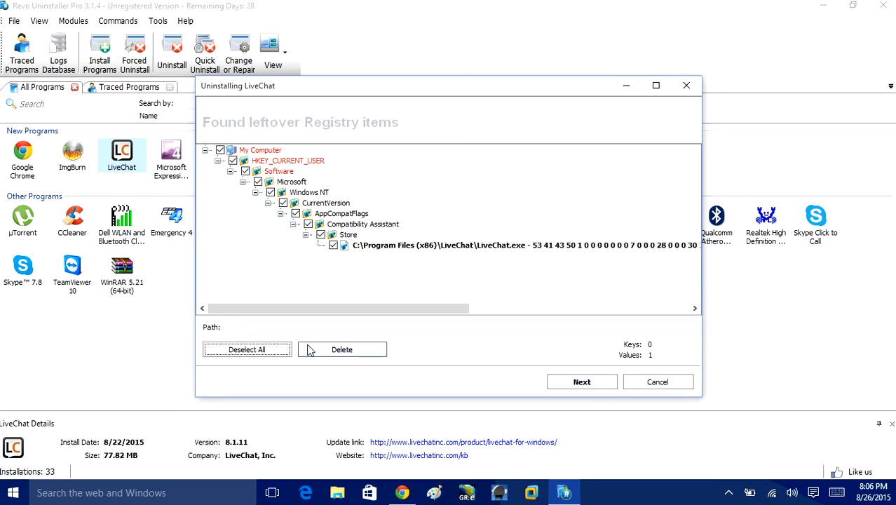
pyautogui.click(342, 350)
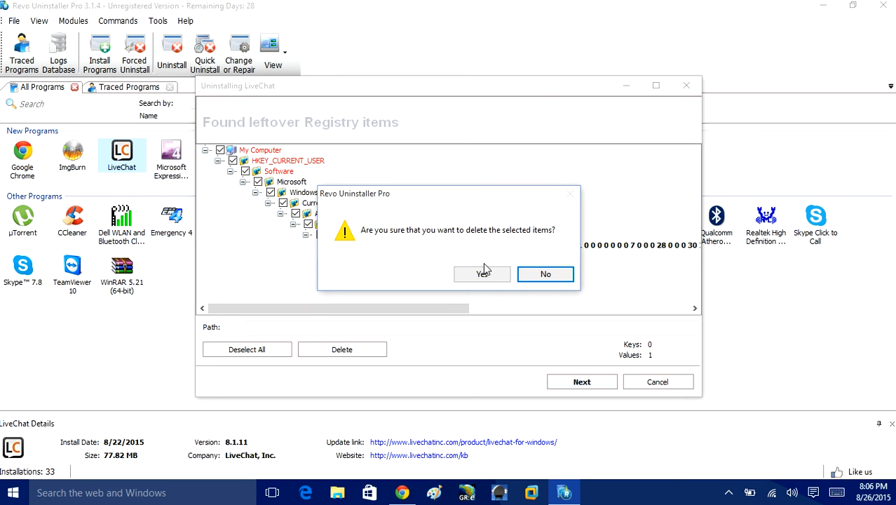
pyautogui.moveTo(482, 274)
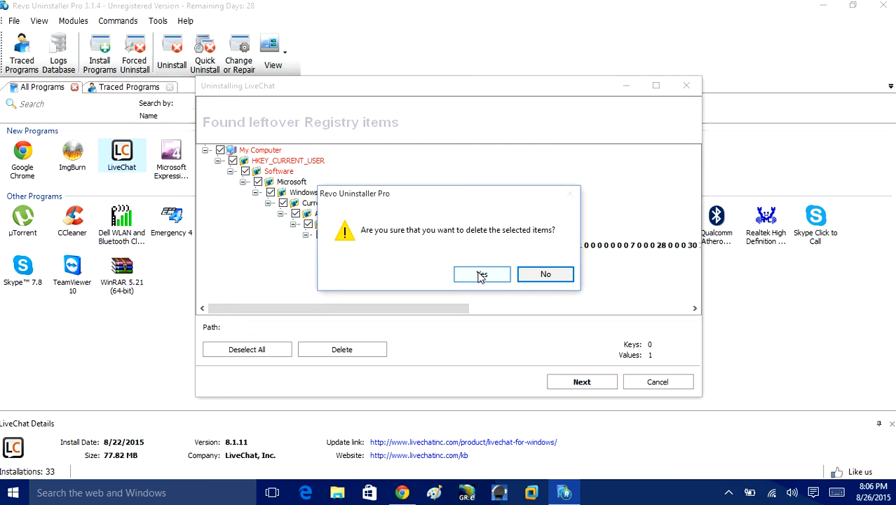
pyautogui.click(481, 274)
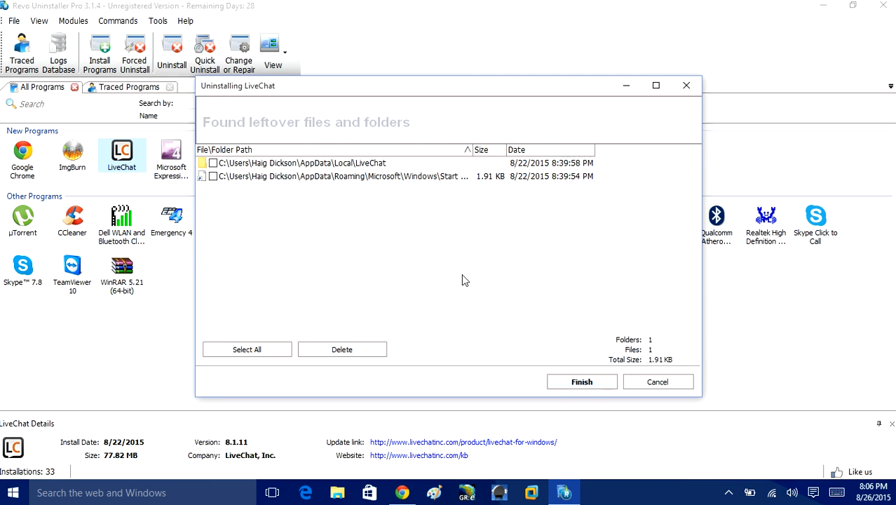
pyautogui.moveTo(217, 130)
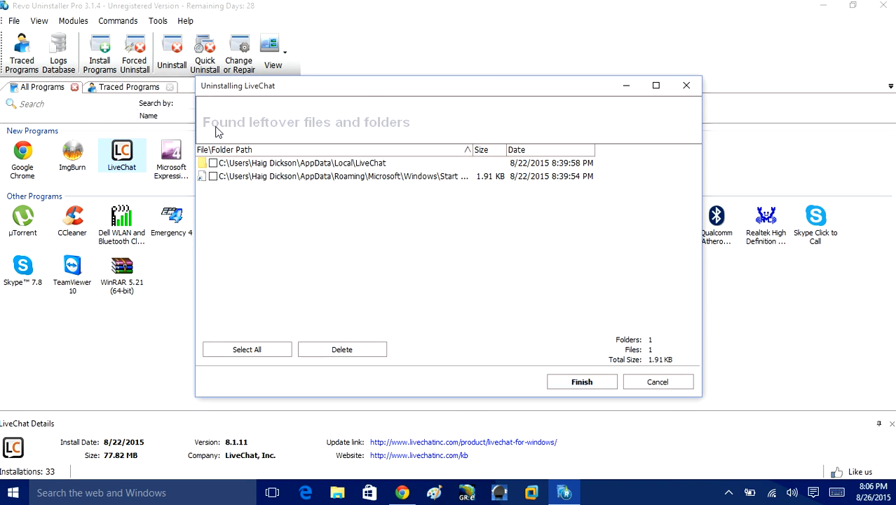
pyautogui.moveTo(234, 248)
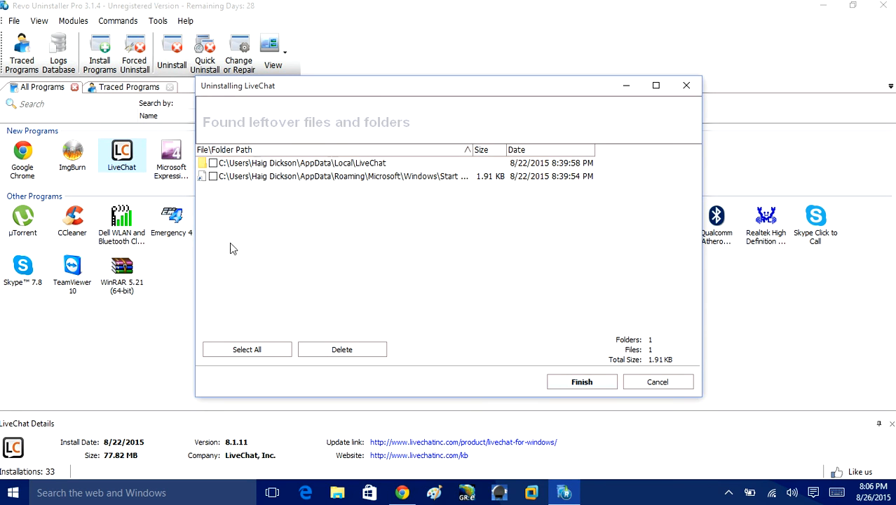
pyautogui.click(341, 349)
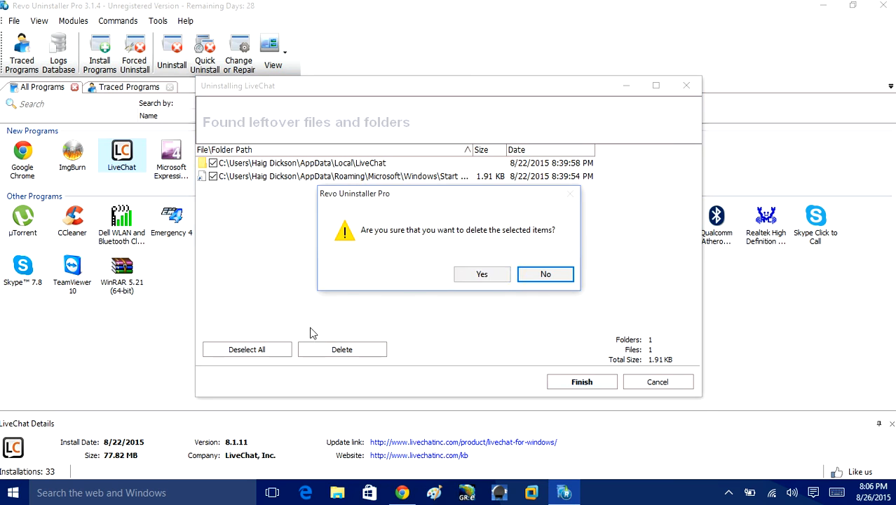
pyautogui.click(482, 273)
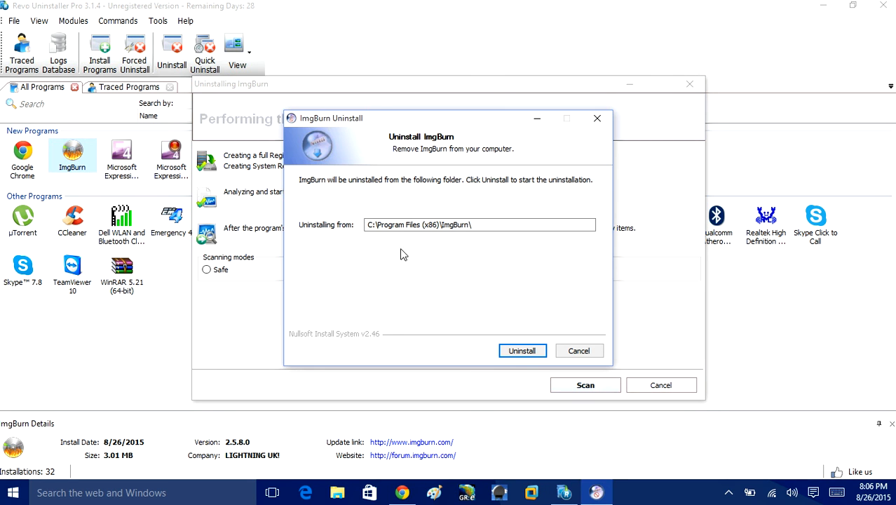
# Run ImgBurn's uninstaller, close it when finished, and scan for ImgBurn's leftovers.
pyautogui.click(522, 351)
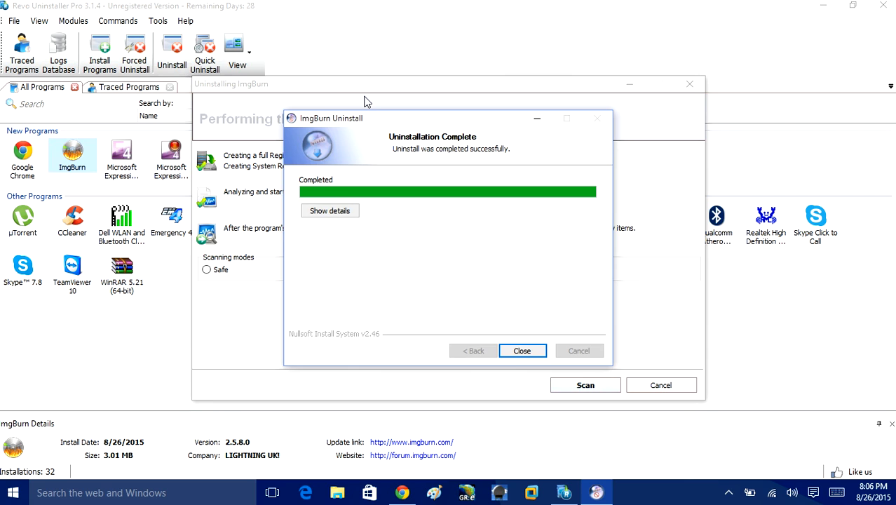
pyautogui.moveTo(281, 98)
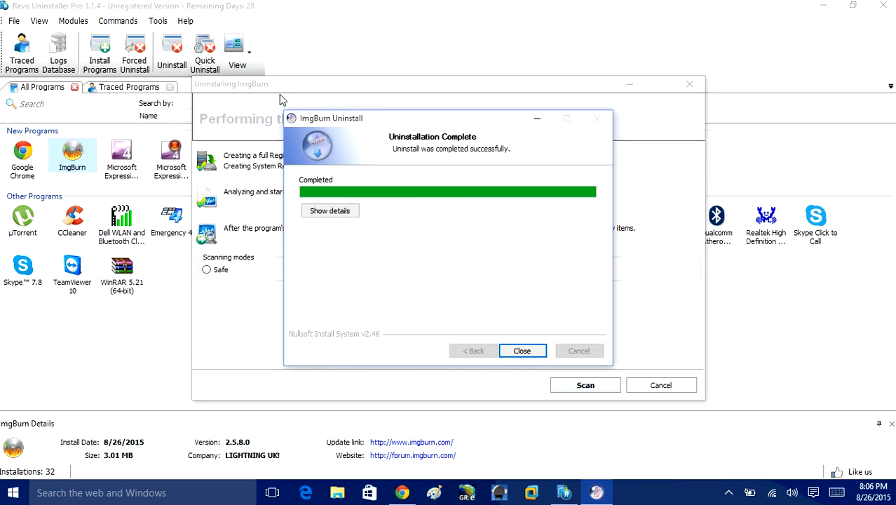
pyautogui.moveTo(494, 319)
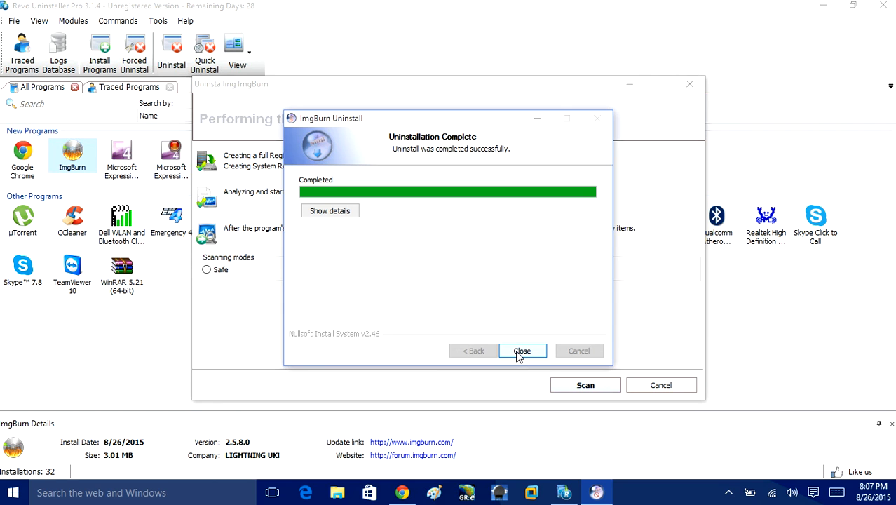
pyautogui.click(522, 350)
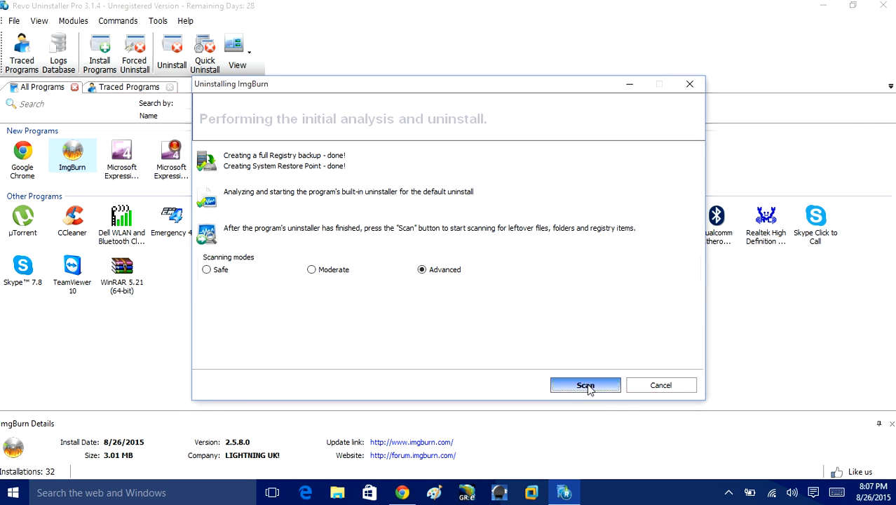
pyautogui.click(585, 385)
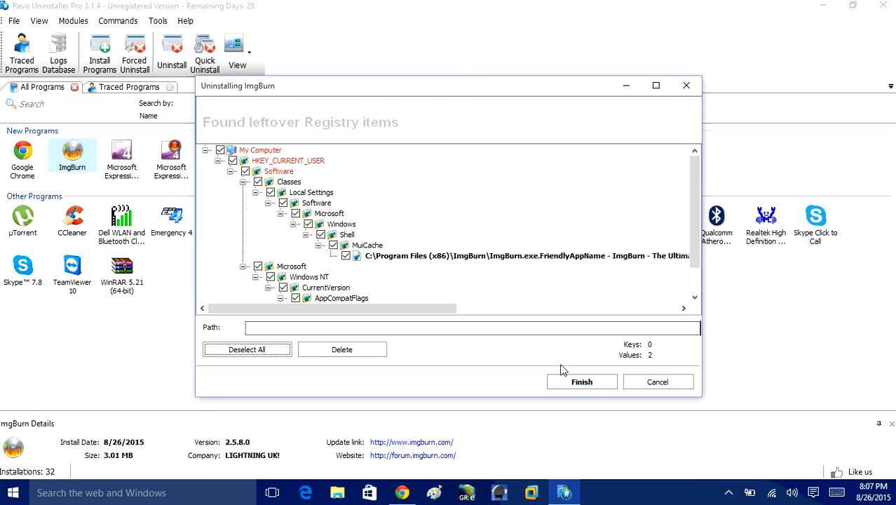
# Delete the checked ImgBurn registry leftovers, leaving 31 programs listed.
pyautogui.click(581, 382)
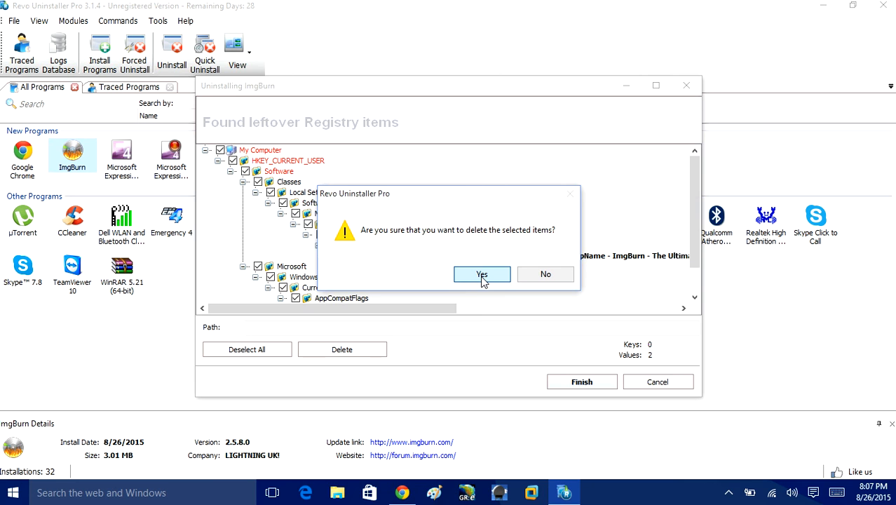
pyautogui.click(481, 274)
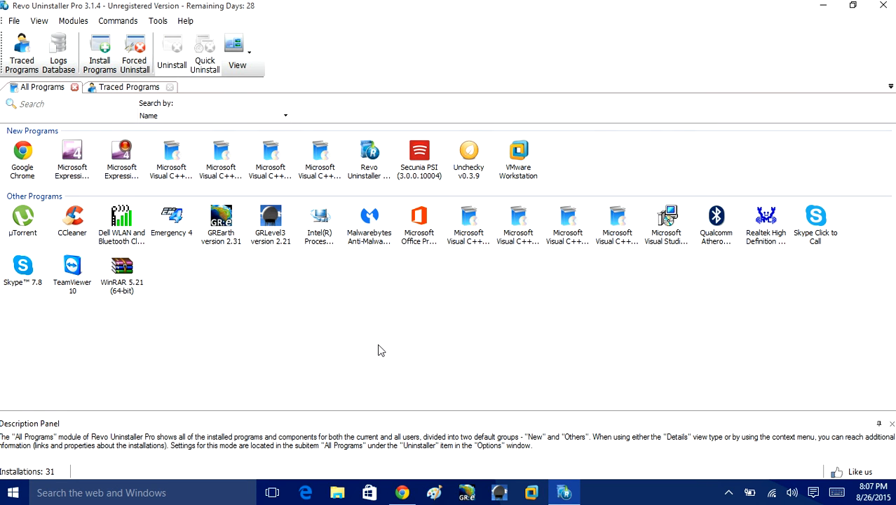
pyautogui.moveTo(378, 352)
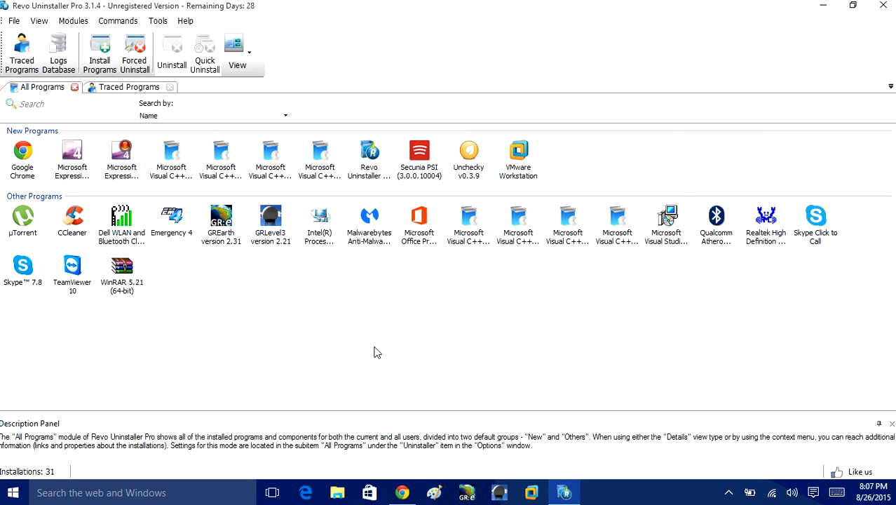